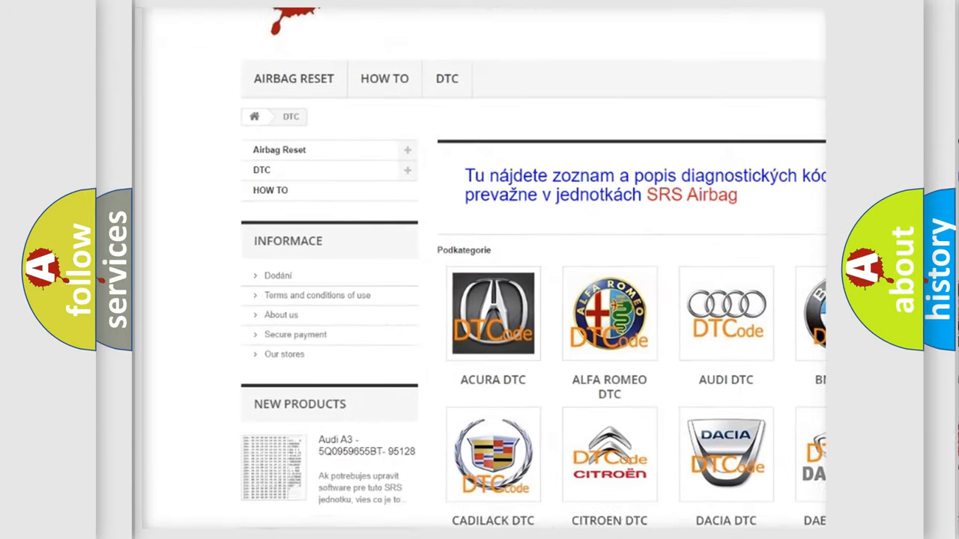
scroll("down", 3)
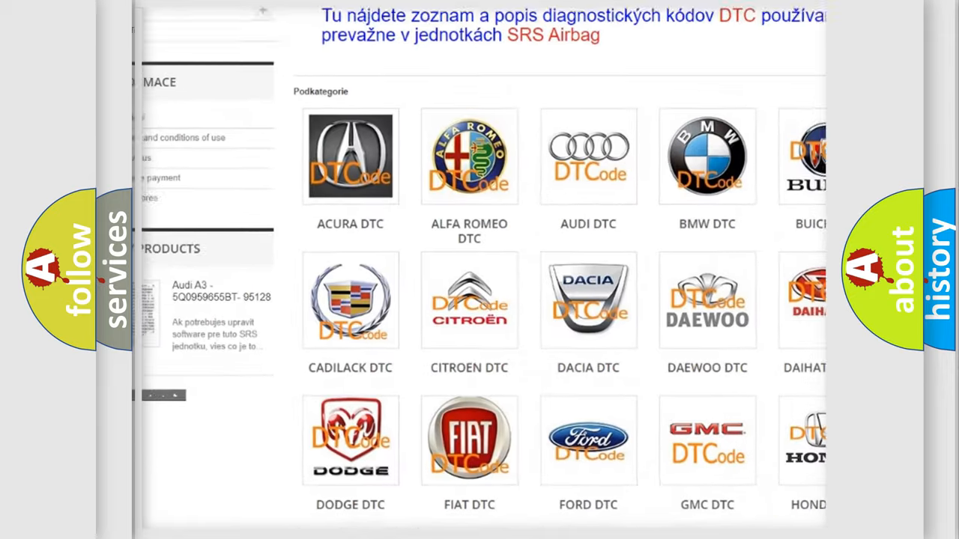
scroll("down", 3)
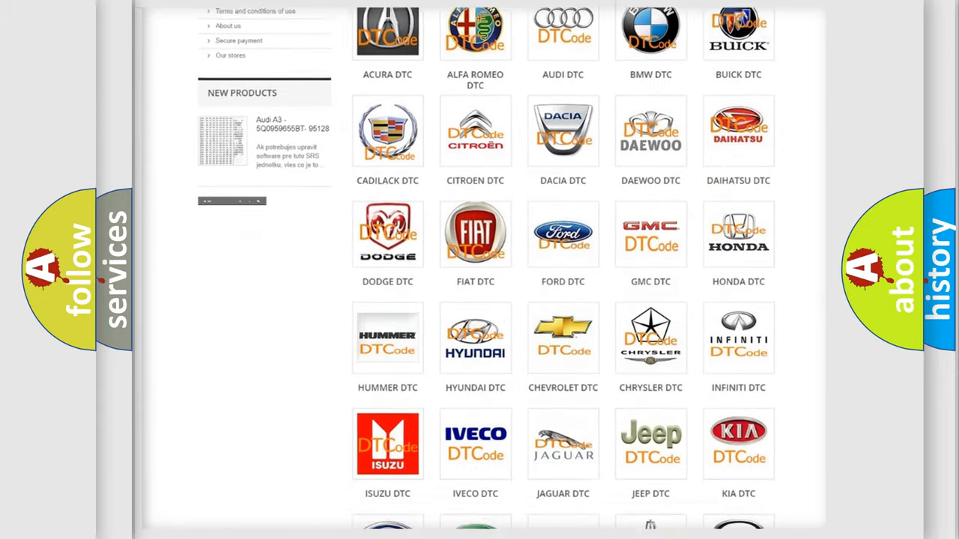
scroll("down", 3)
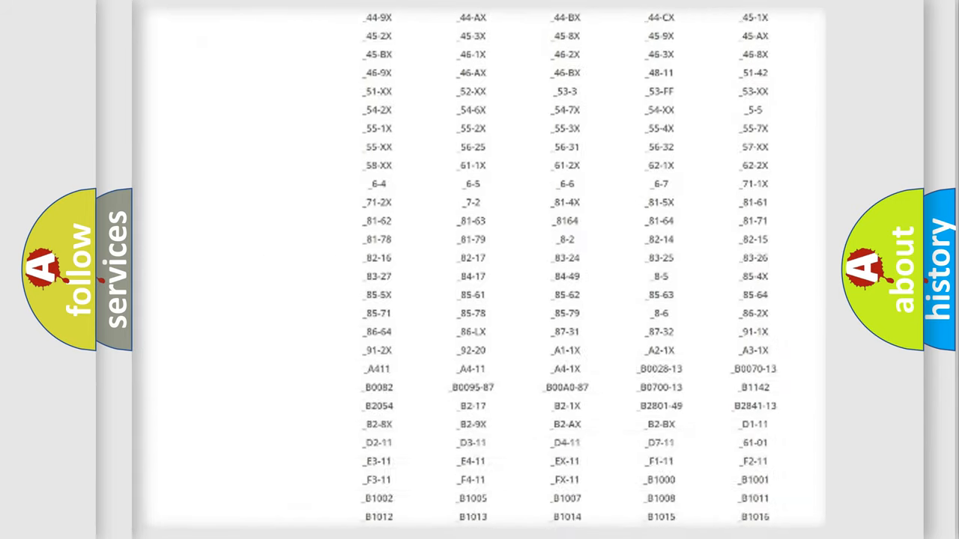
scroll("down", 3)
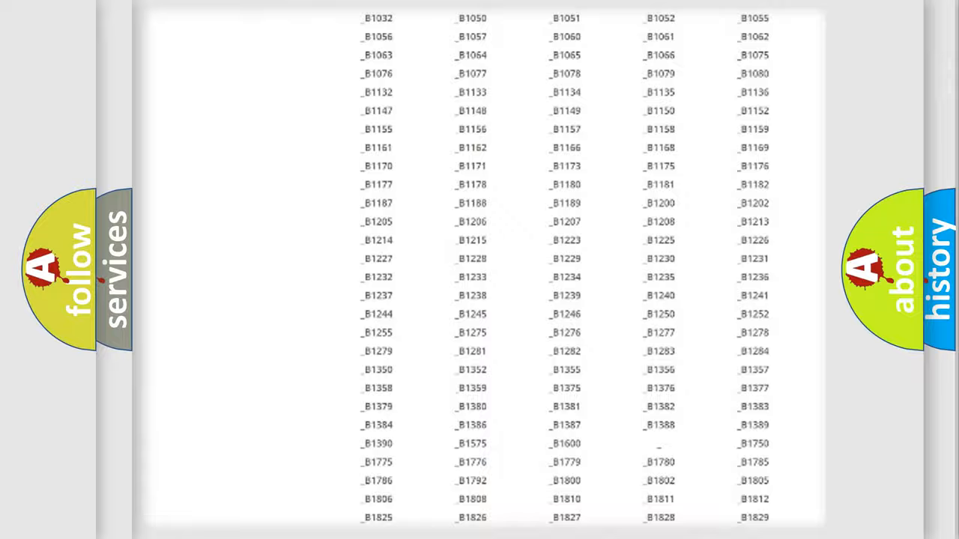